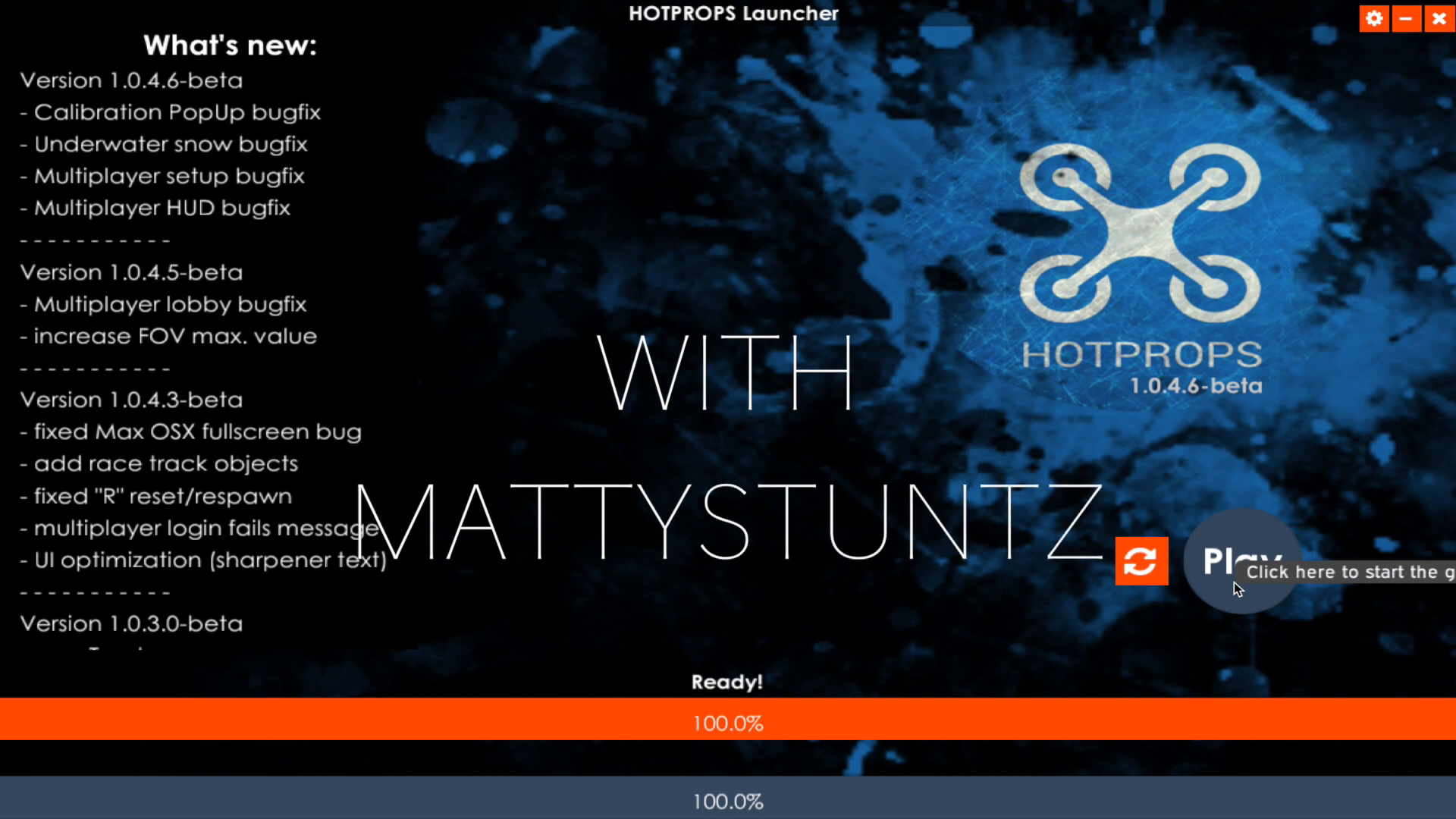
Start the game from the launcher to reach the display configuration dialog.
{"action": "left_click", "coordinate": [1242, 561]}
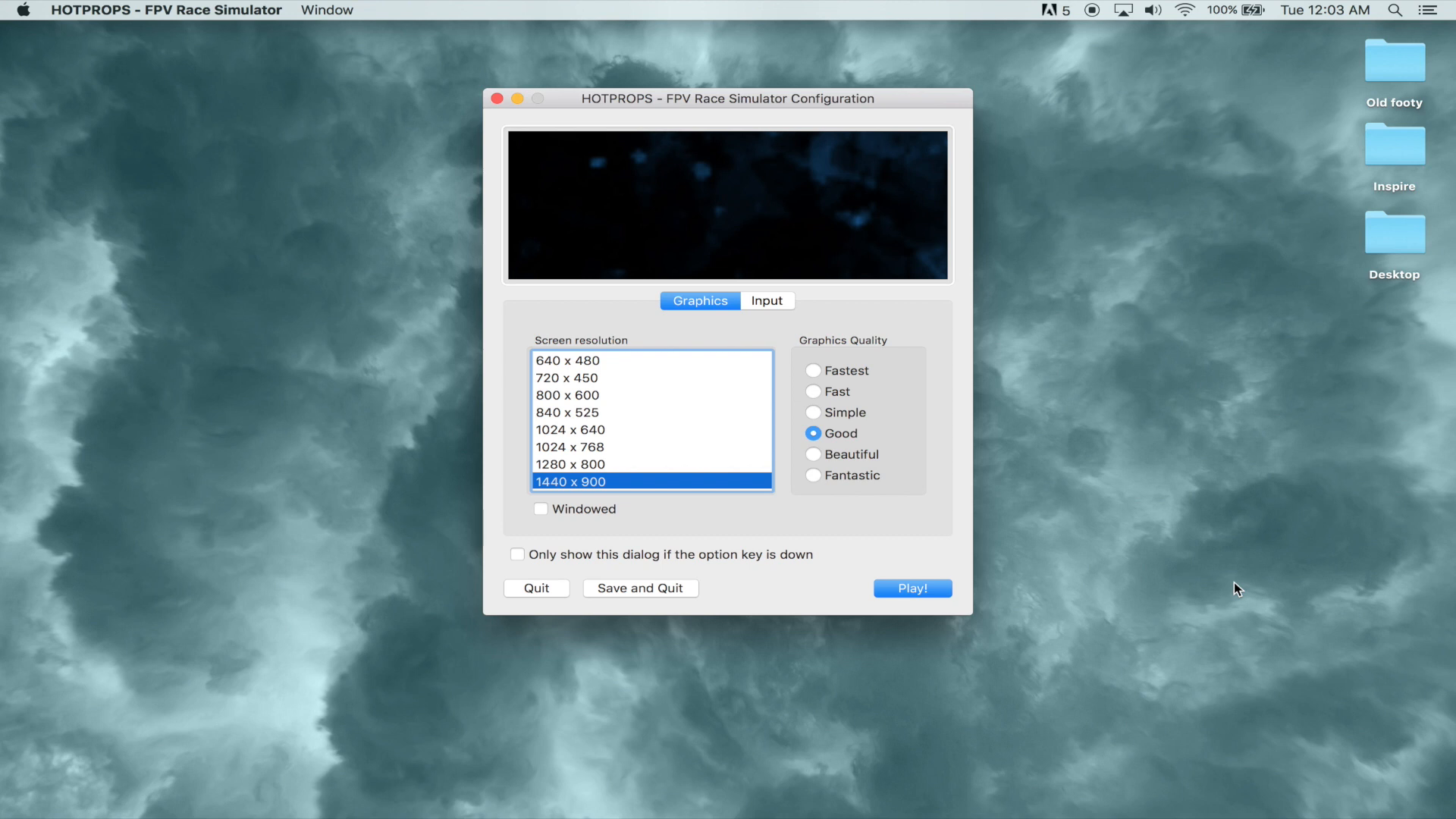
{"action": "left_click", "coordinate": [911, 588]}
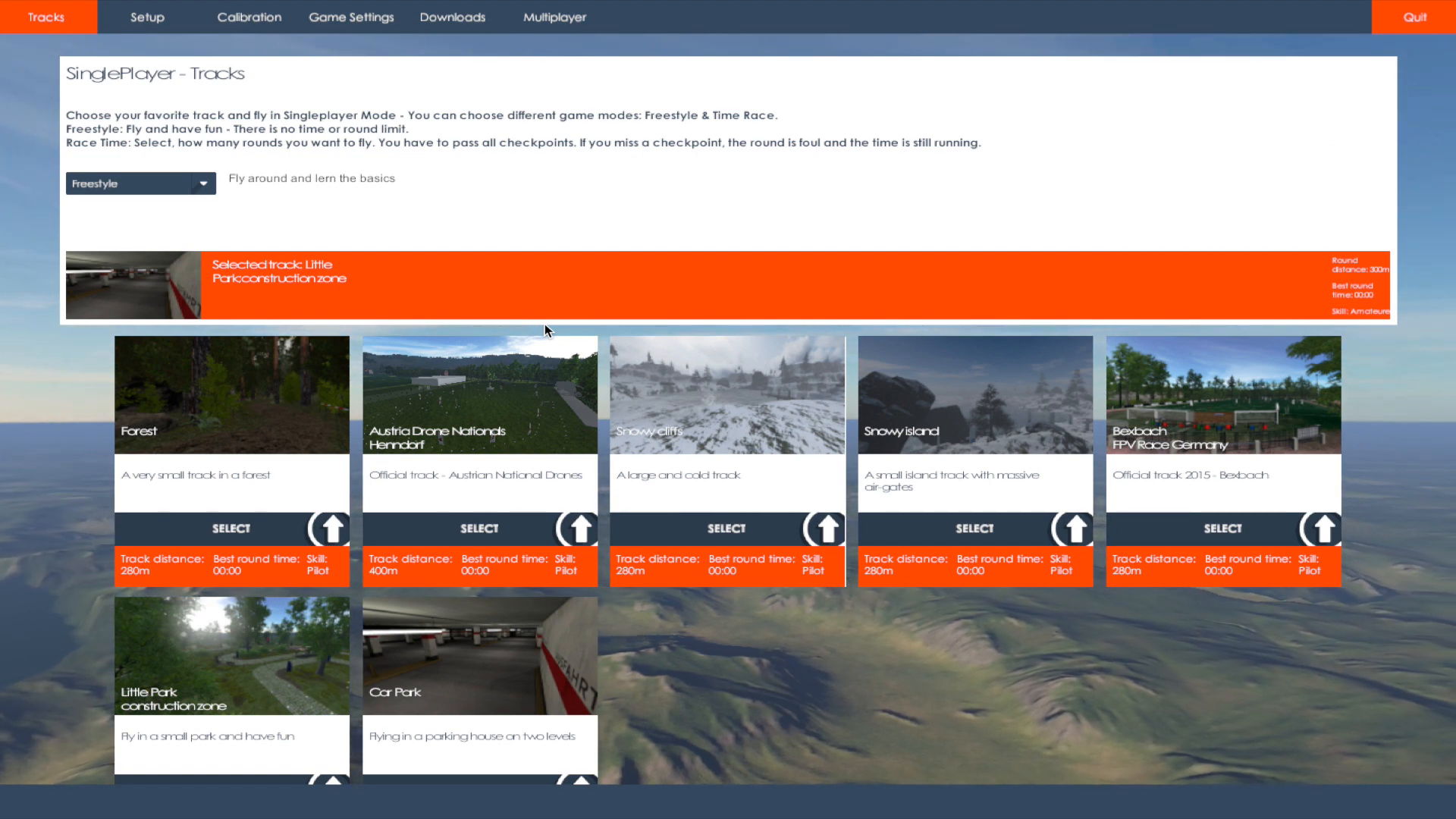
{"action": "mouse_move", "coordinate": [561, 331]}
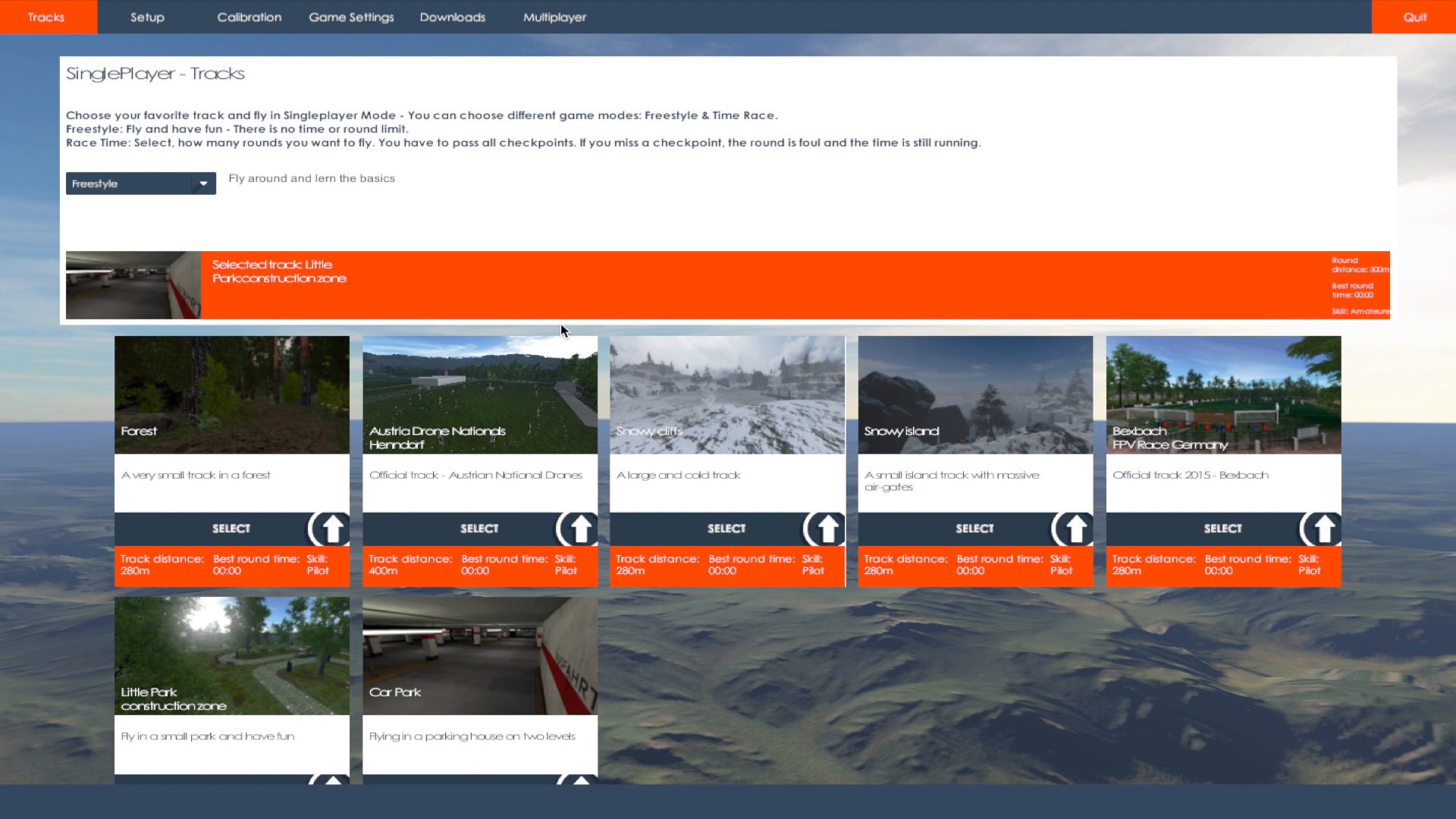
Show the flight setup: PID 40/0.36/0.17, four-cell motor, 505 g weight, red LEDs.
{"action": "left_click", "coordinate": [350, 16]}
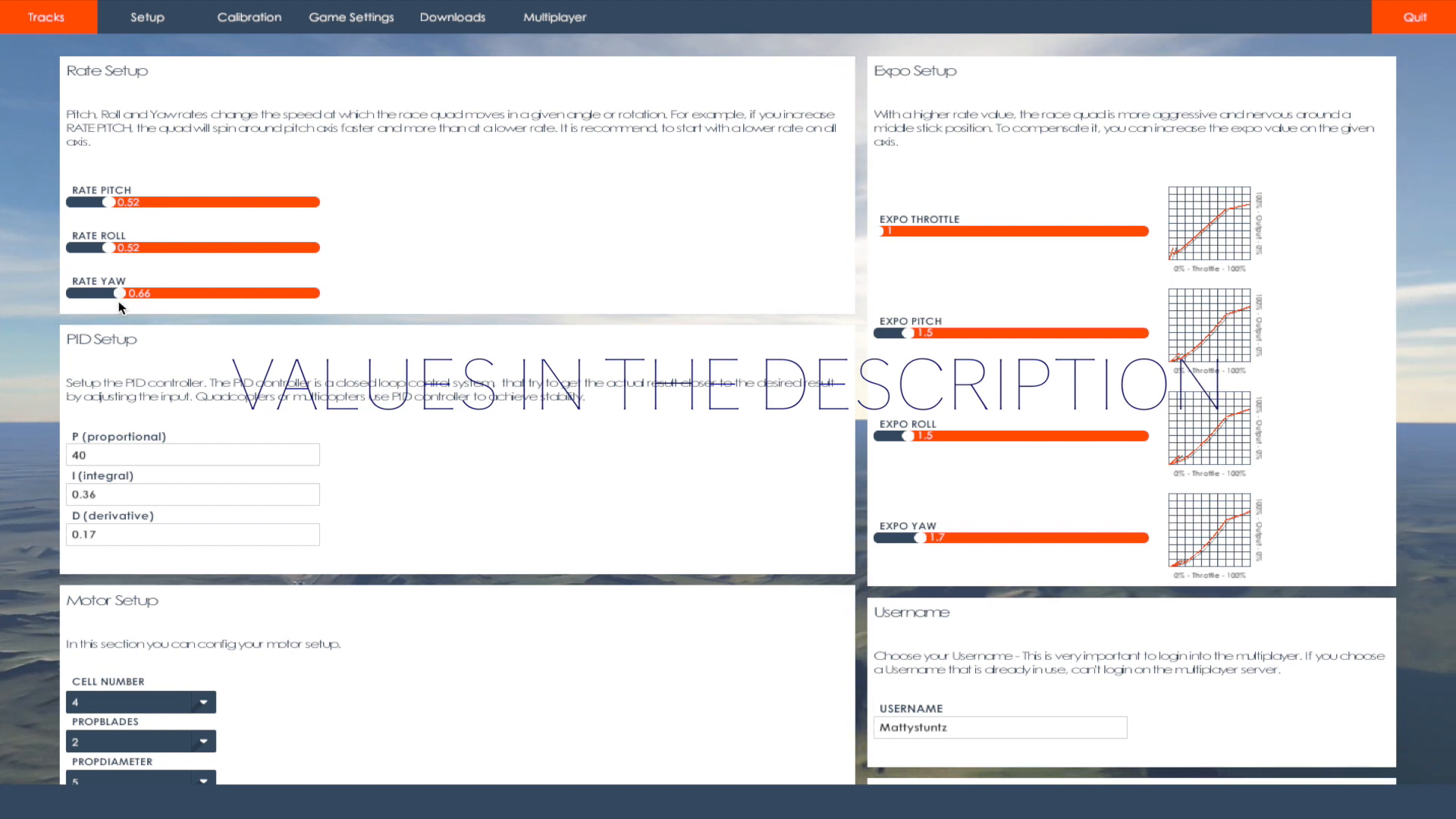
{"action": "mouse_move", "coordinate": [315, 263]}
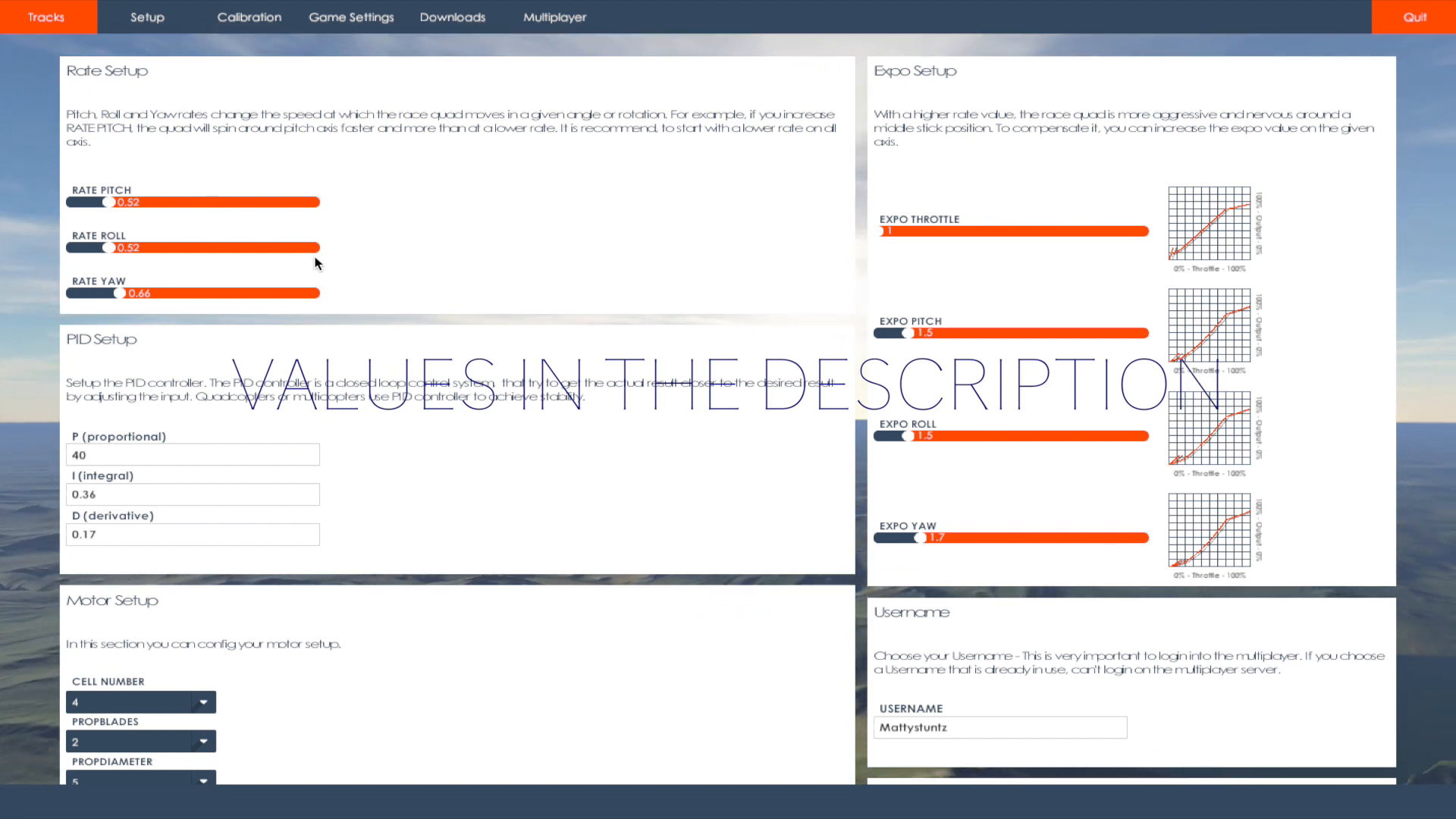
{"action": "mouse_move", "coordinate": [101, 188]}
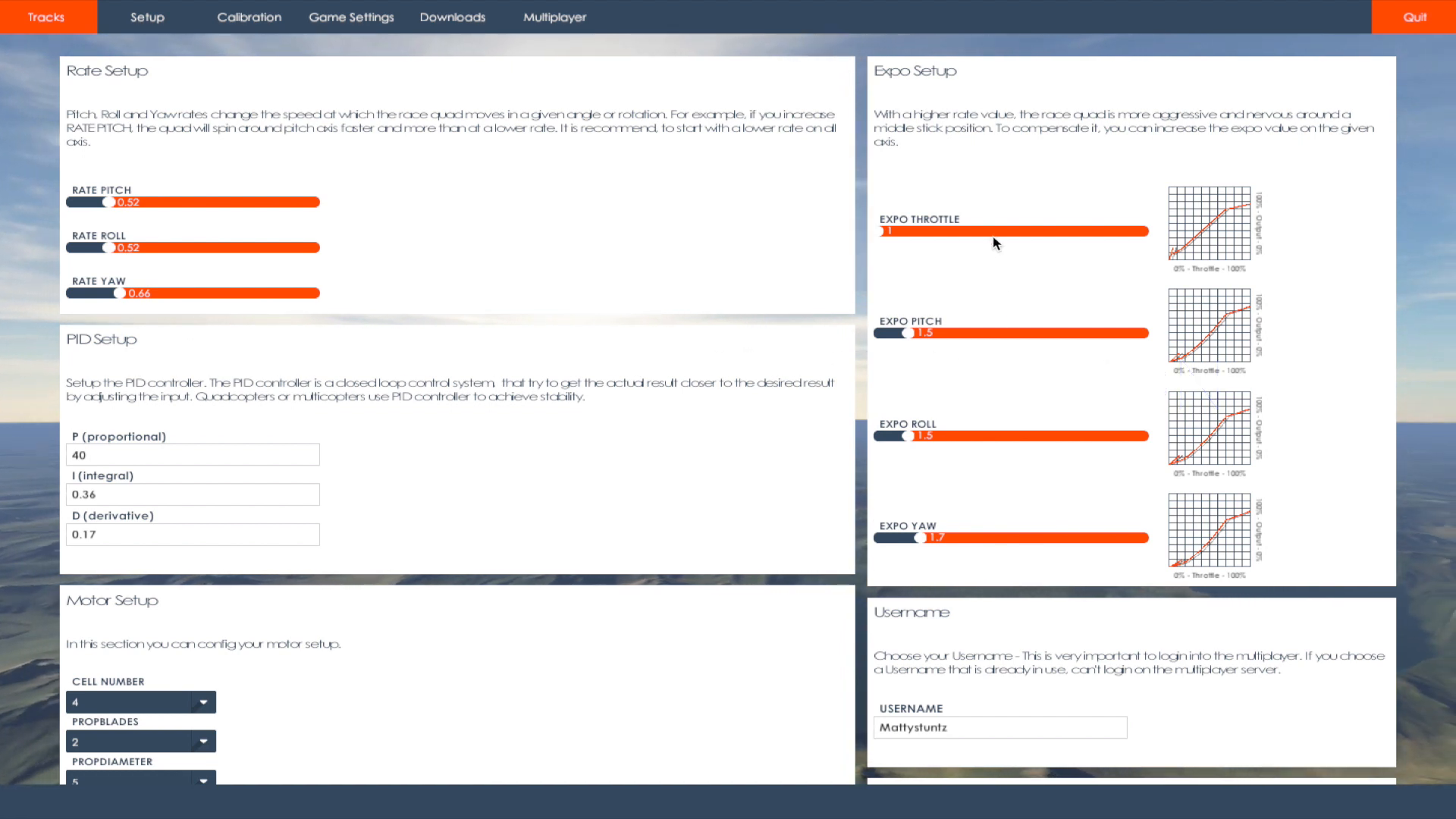
{"action": "mouse_move", "coordinate": [975, 543]}
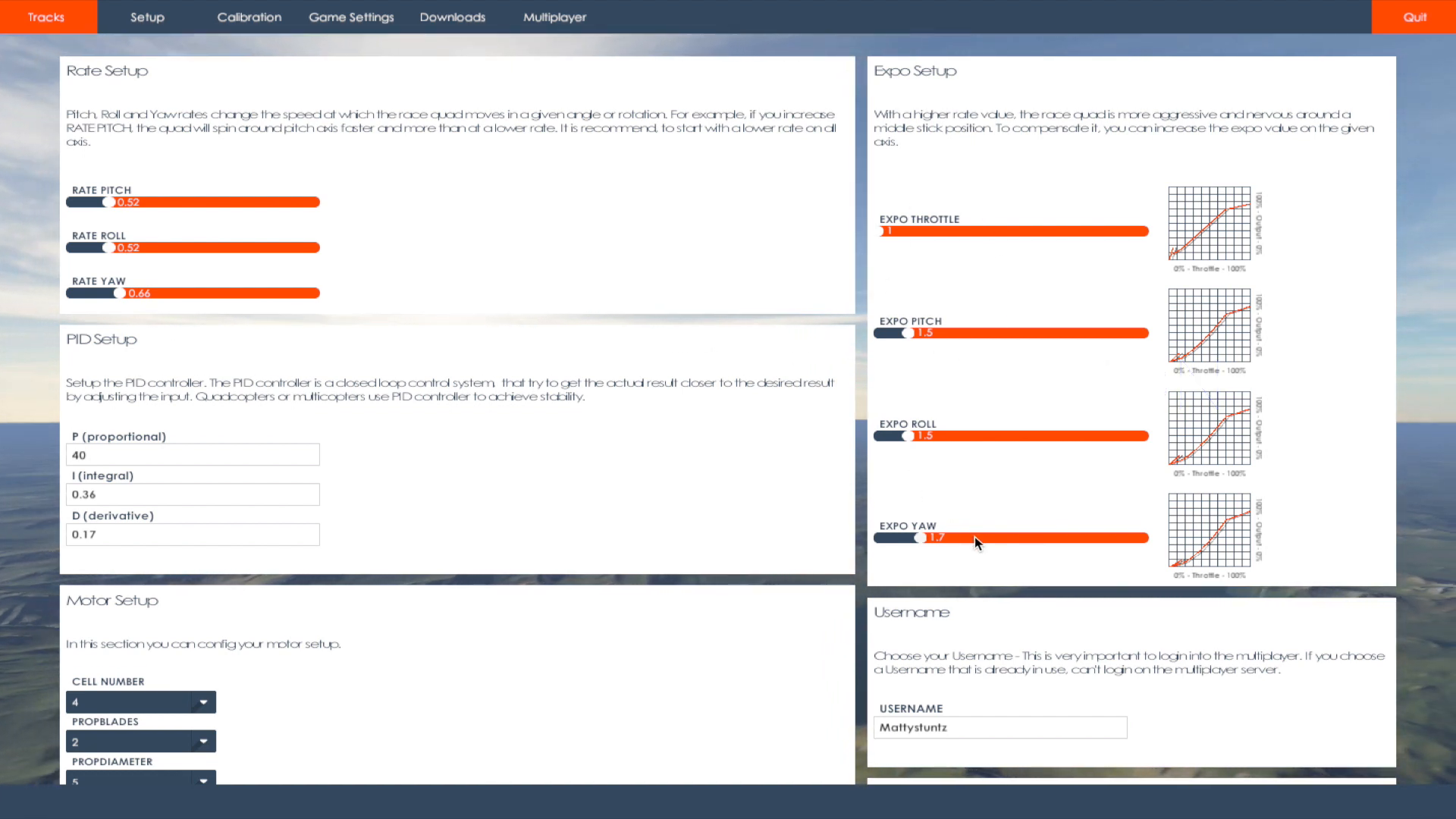
{"action": "mouse_move", "coordinate": [152, 425]}
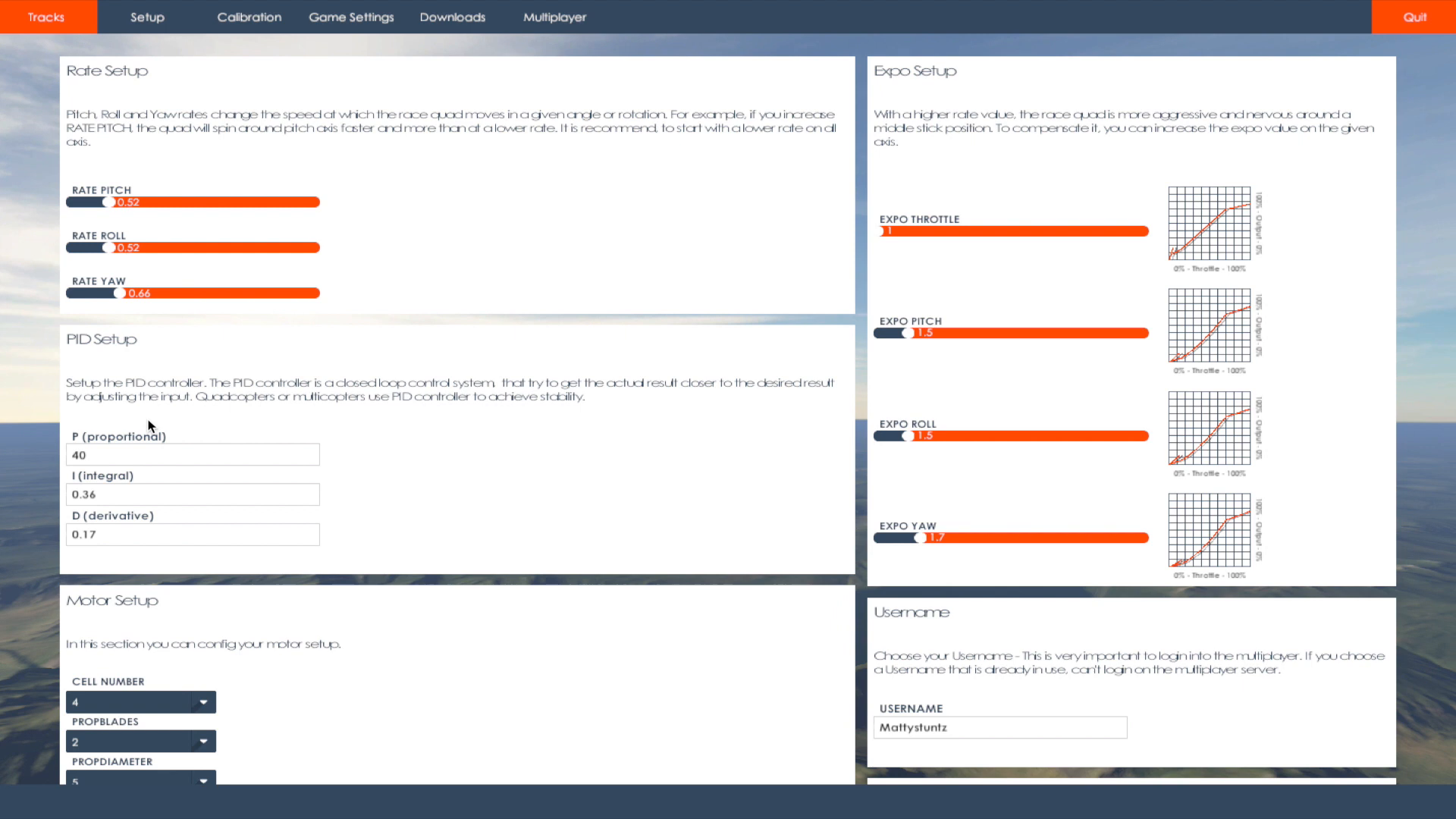
{"action": "mouse_move", "coordinate": [22, 537]}
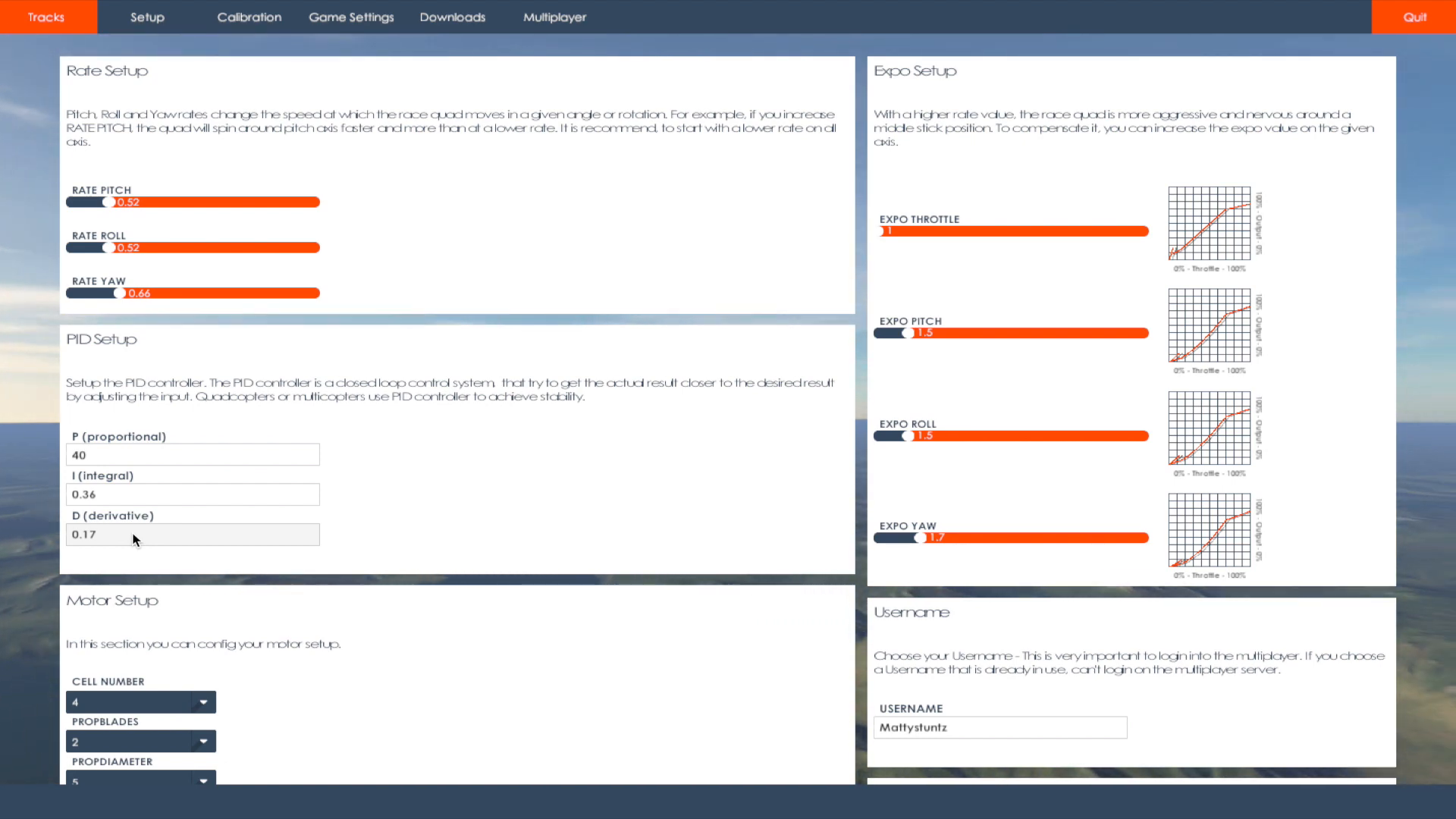
{"action": "scroll", "scroll_direction": "down", "scroll_amount": 3}
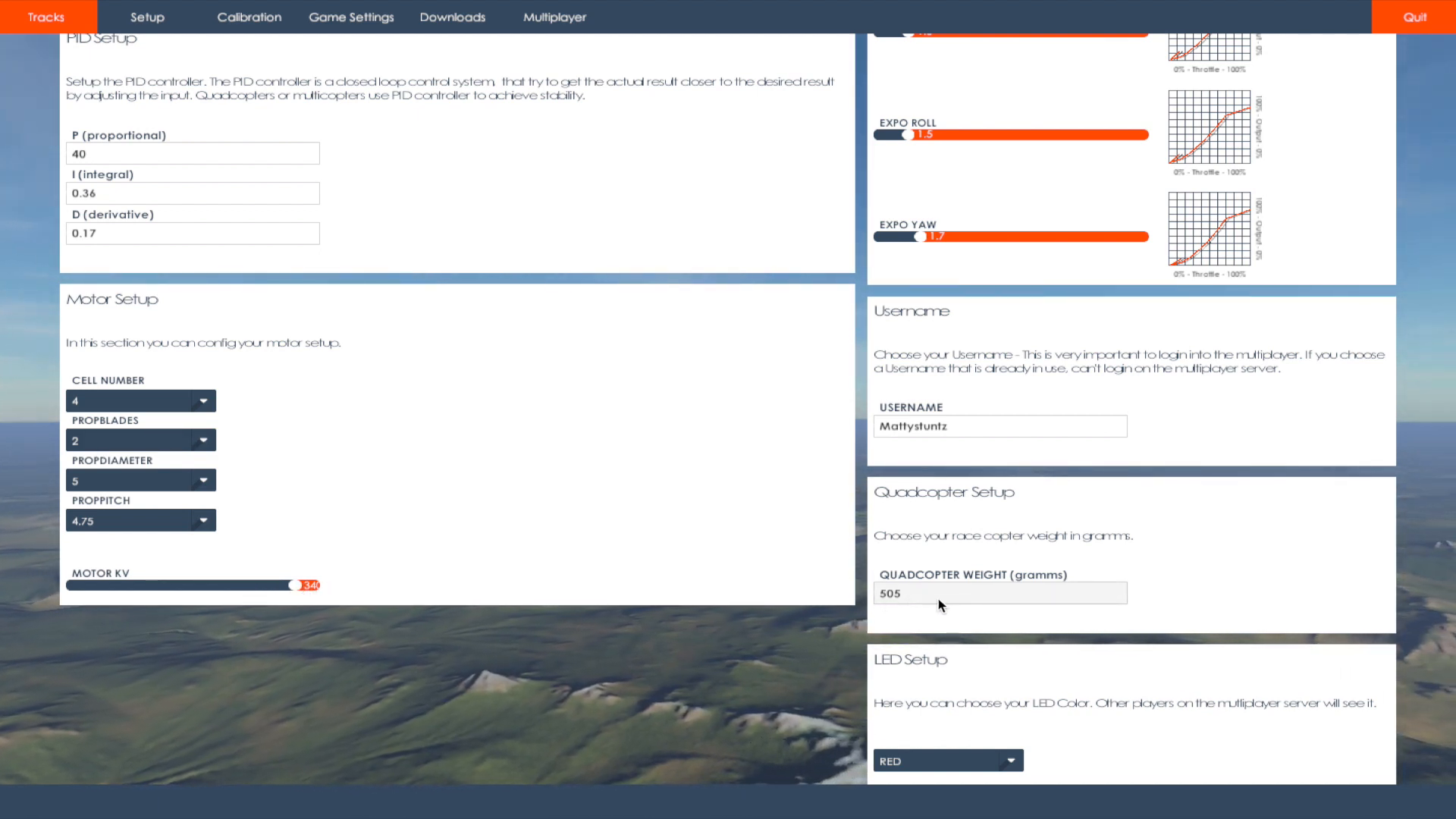
{"action": "scroll", "scroll_direction": "down", "scroll_amount": 3}
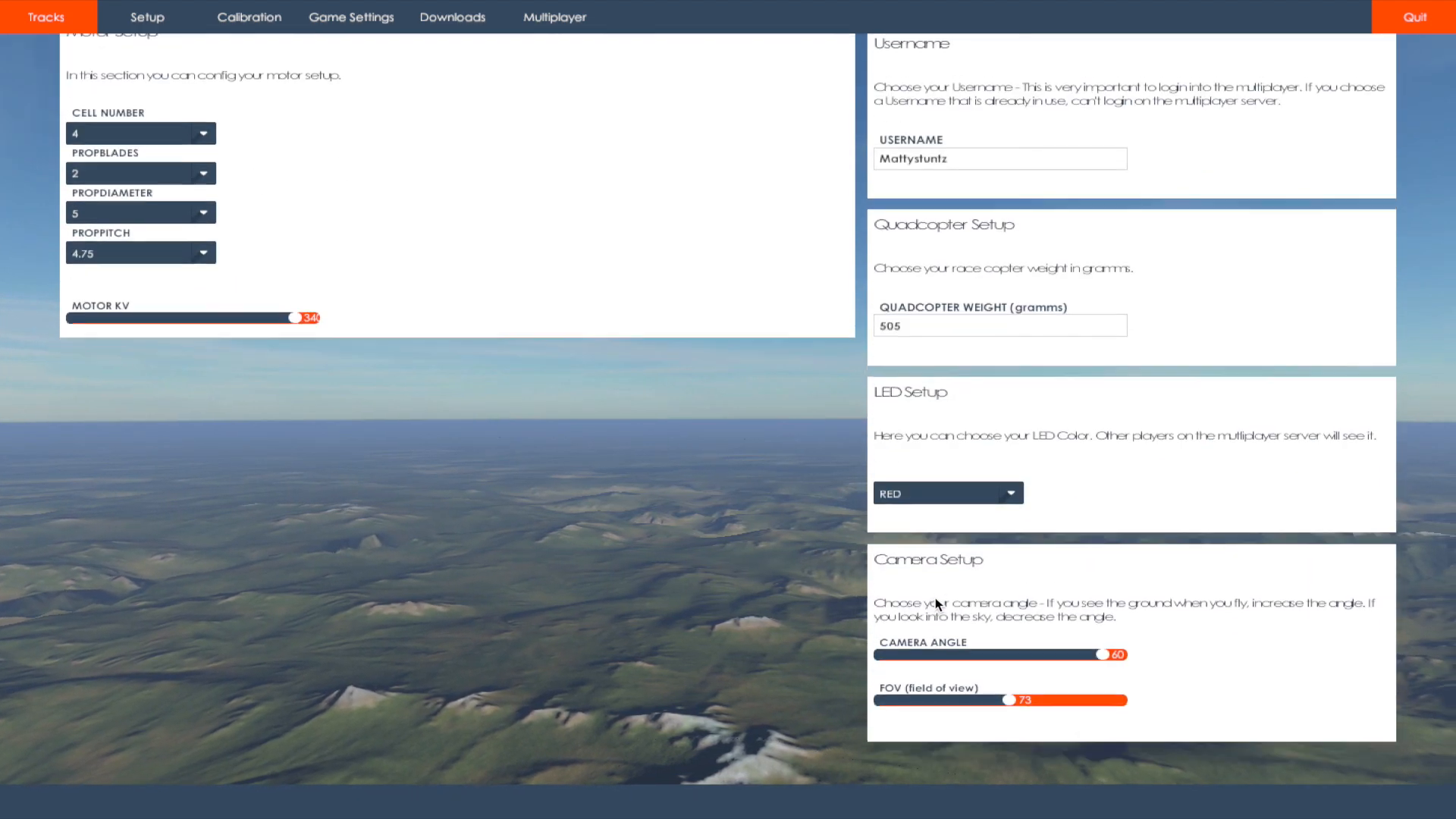
{"action": "scroll", "scroll_direction": "up", "scroll_amount": 3}
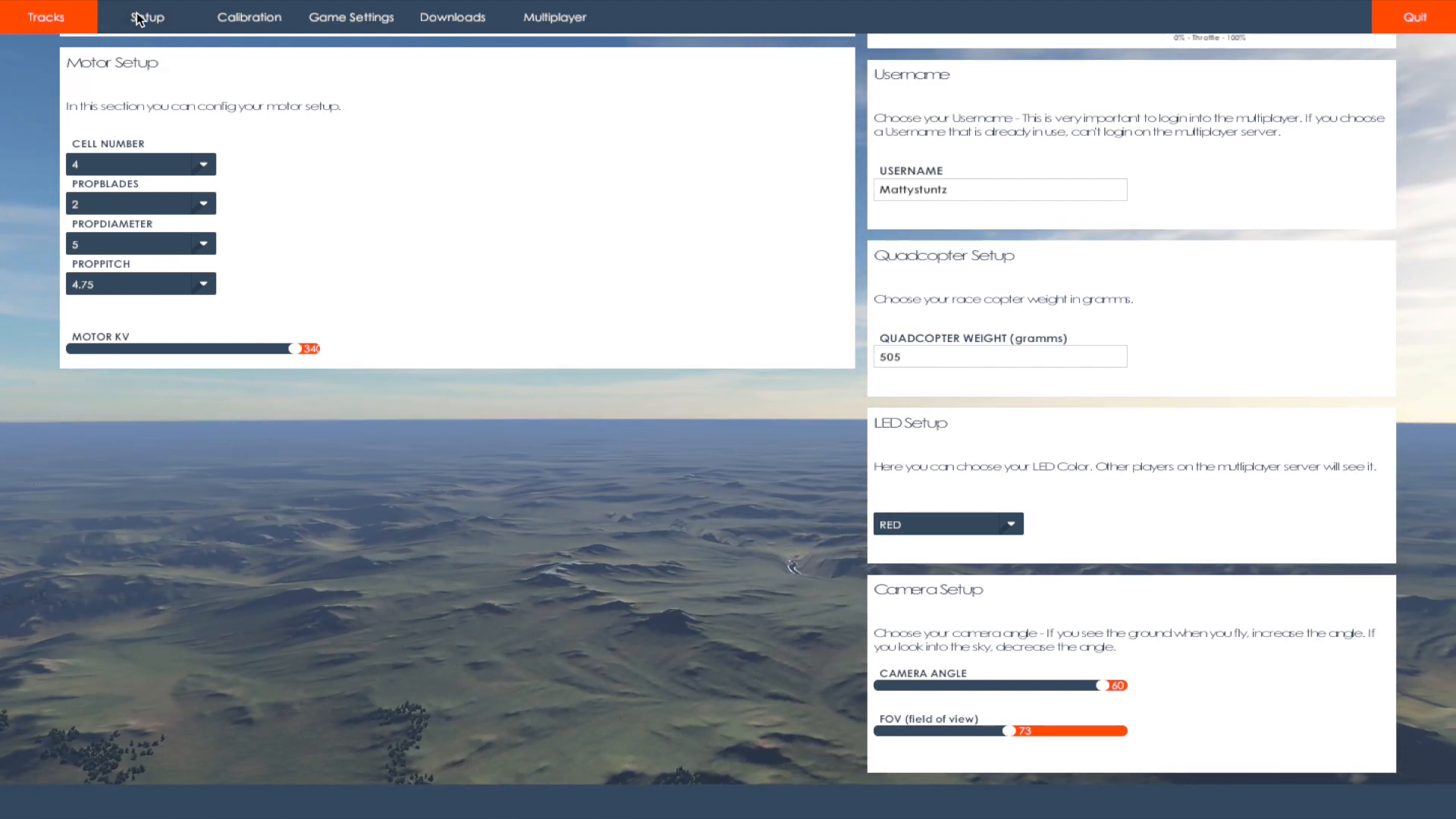
Load the selected Little Park construction zone track.
{"action": "left_click", "coordinate": [45, 17]}
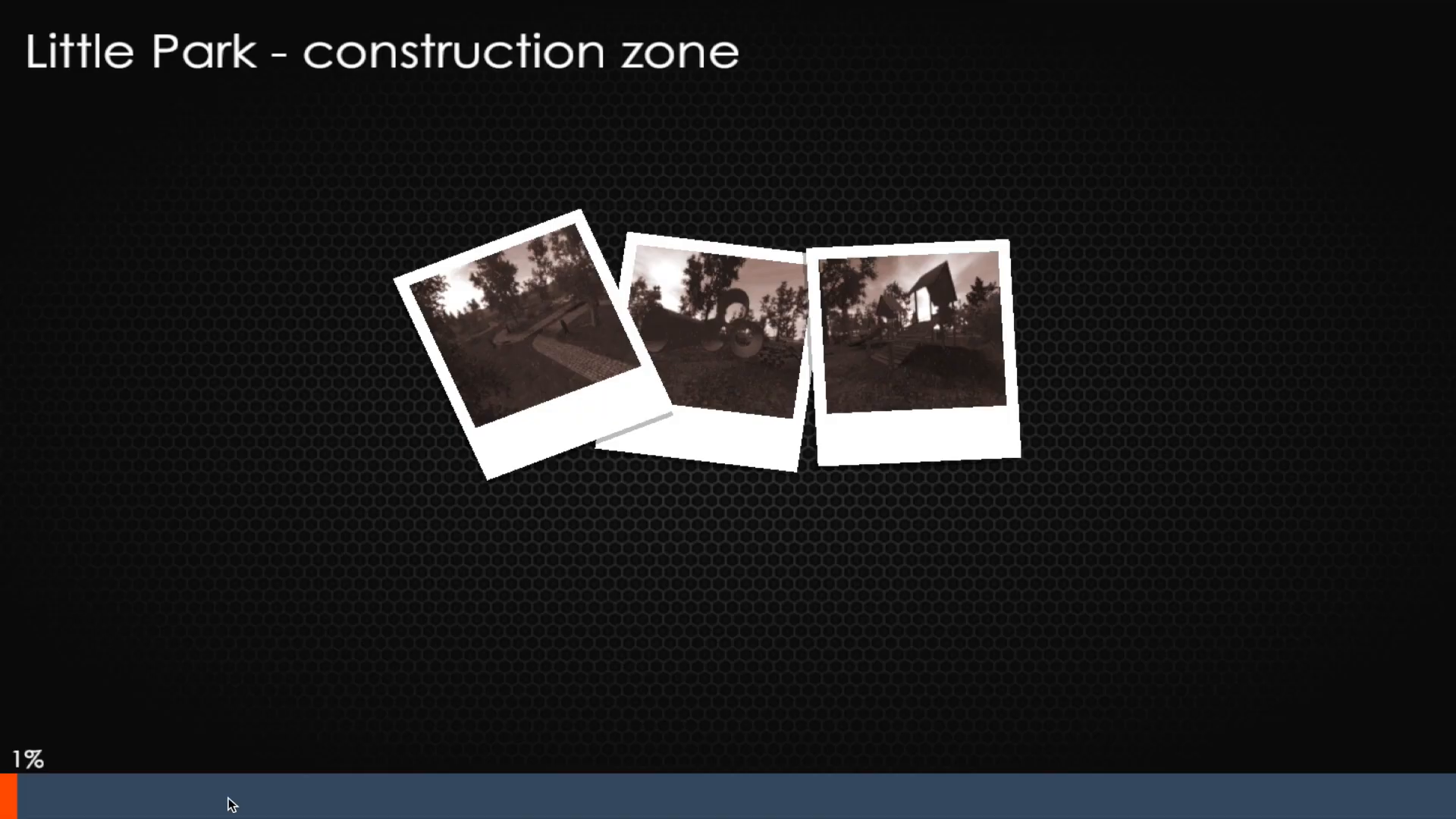
{"action": "mouse_move", "coordinate": [882, 85]}
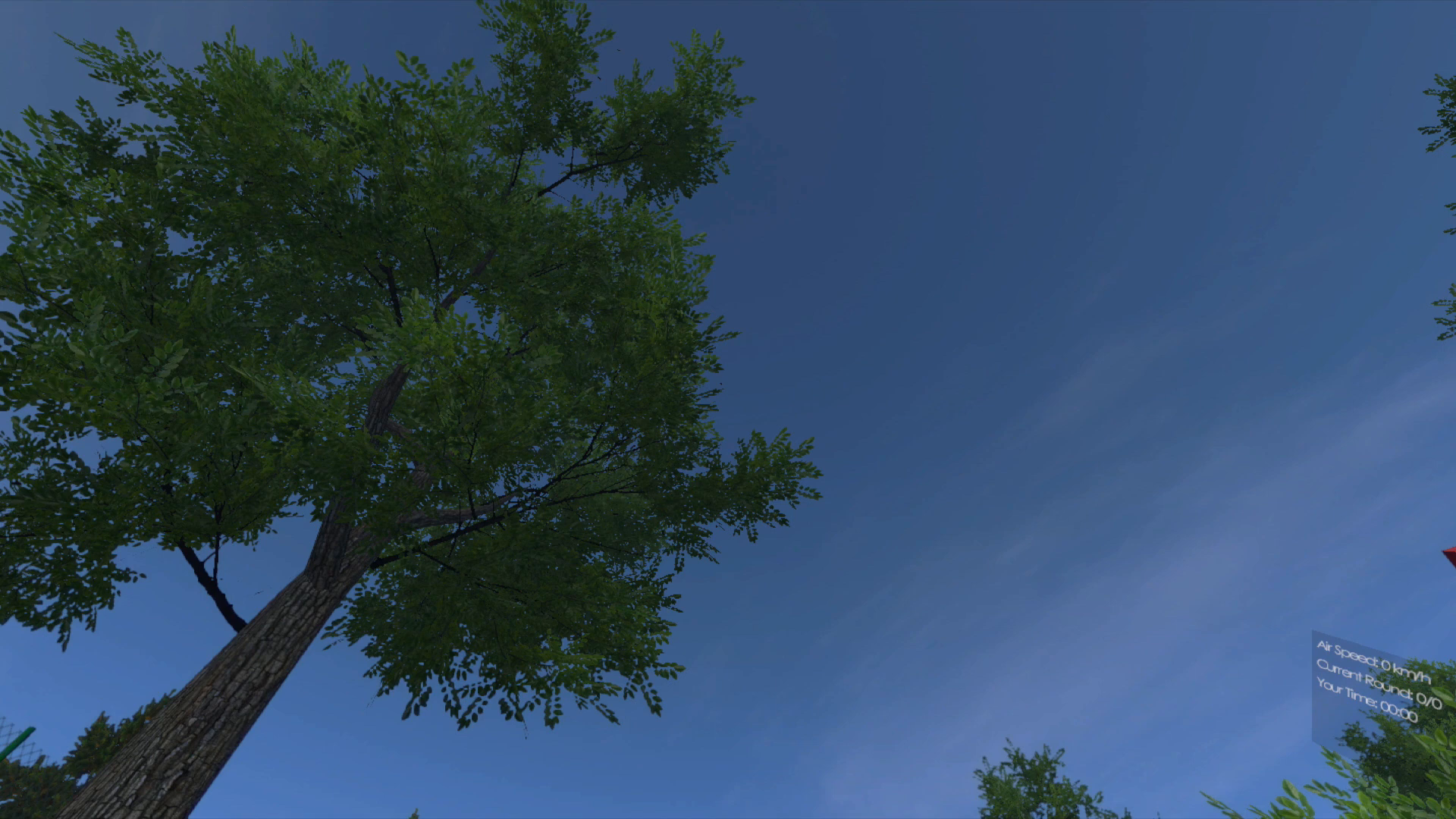
{"action": "mouse_move", "coordinate": [1386, 6]}
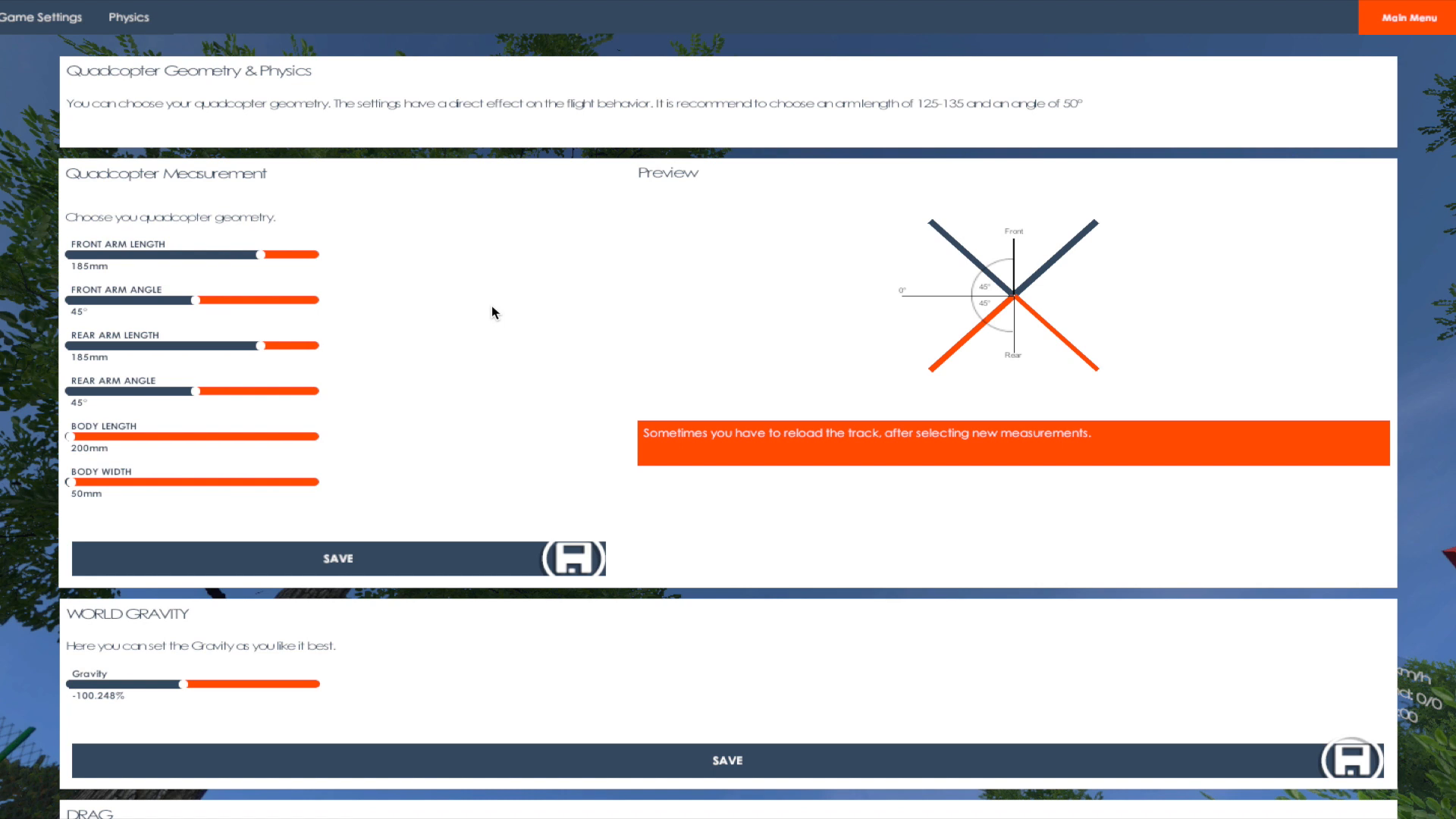
{"action": "mouse_move", "coordinate": [22, 259]}
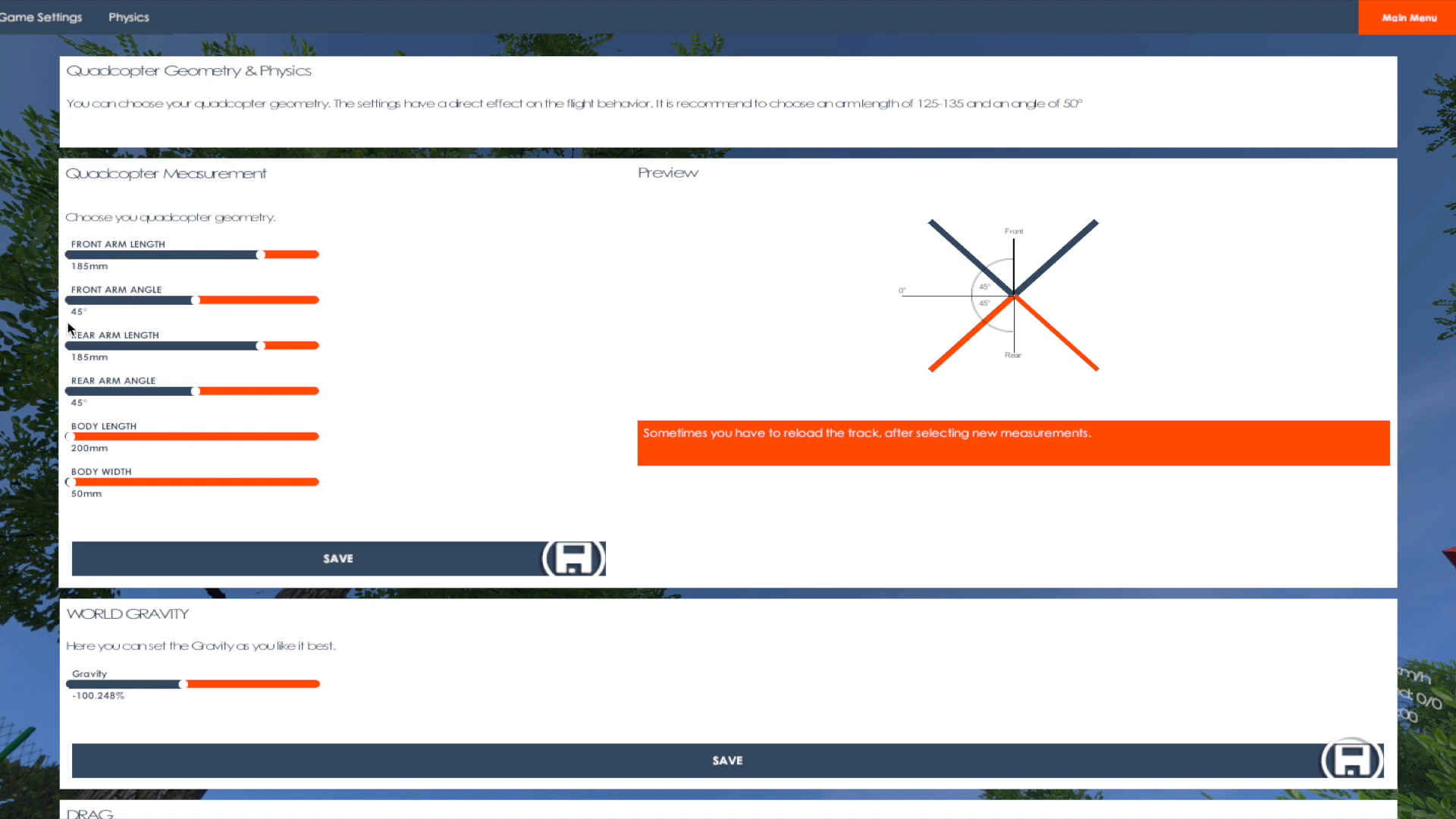
{"action": "mouse_move", "coordinate": [58, 309]}
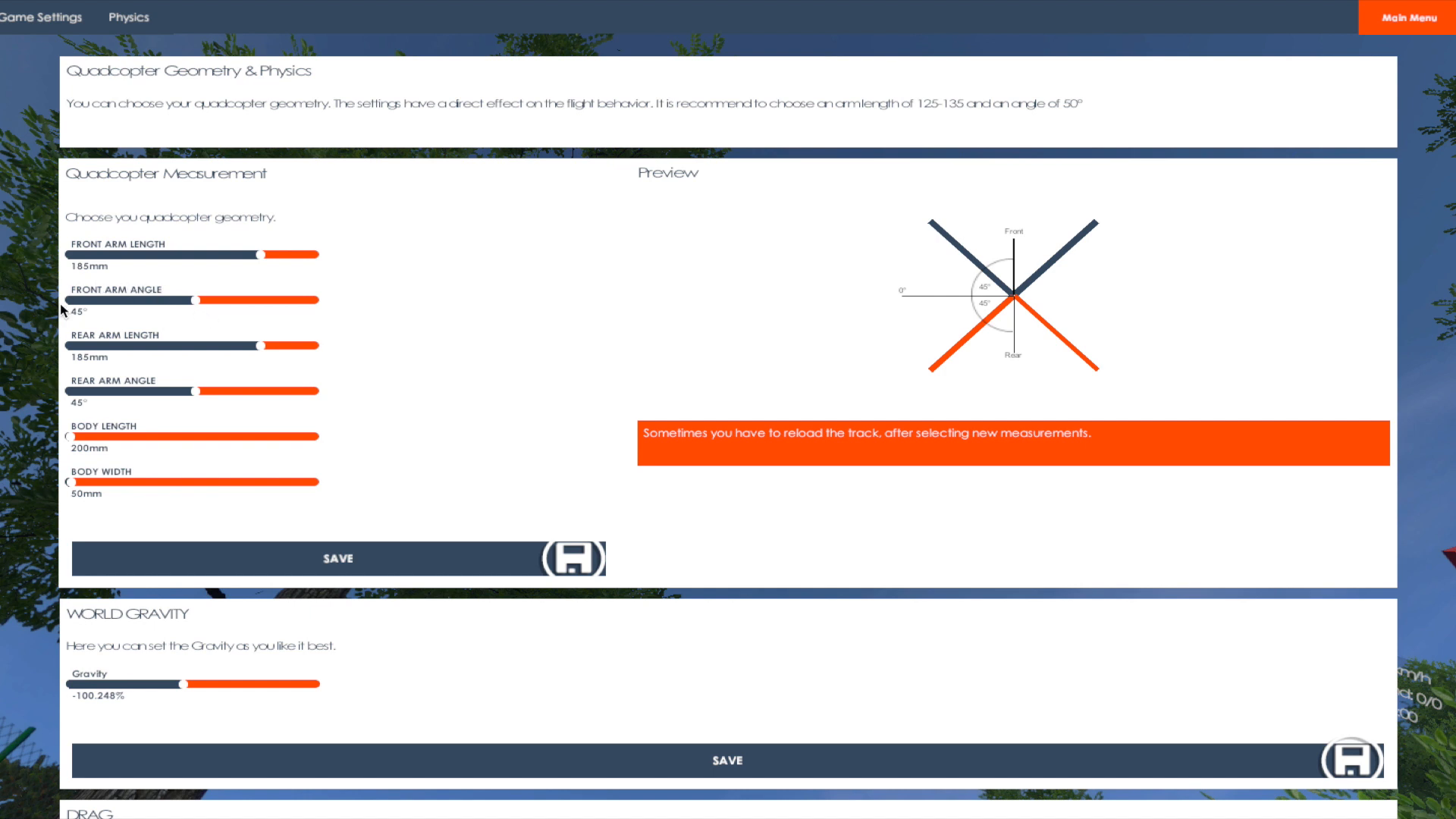
{"action": "mouse_move", "coordinate": [62, 358]}
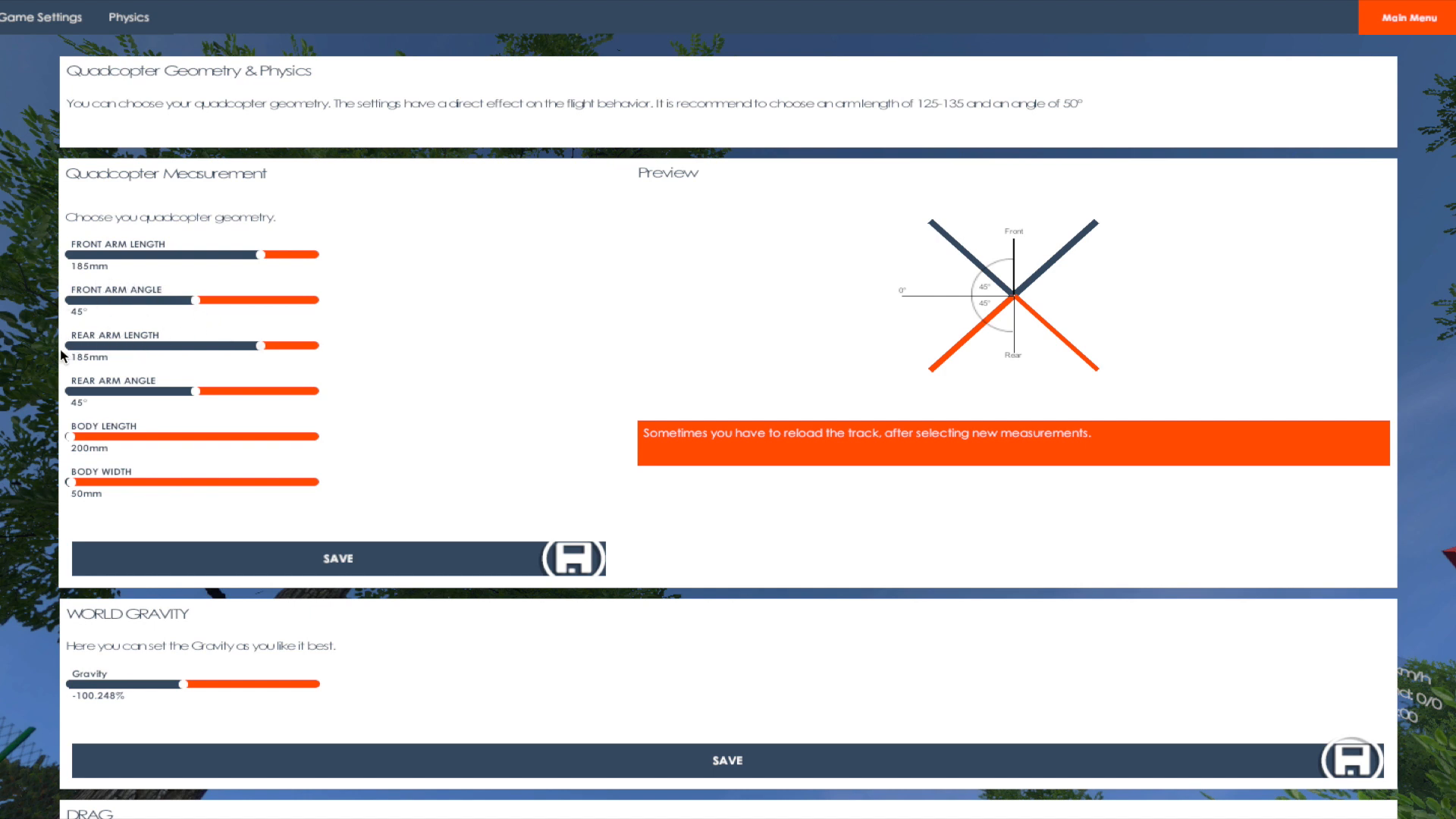
{"action": "mouse_move", "coordinate": [130, 393]}
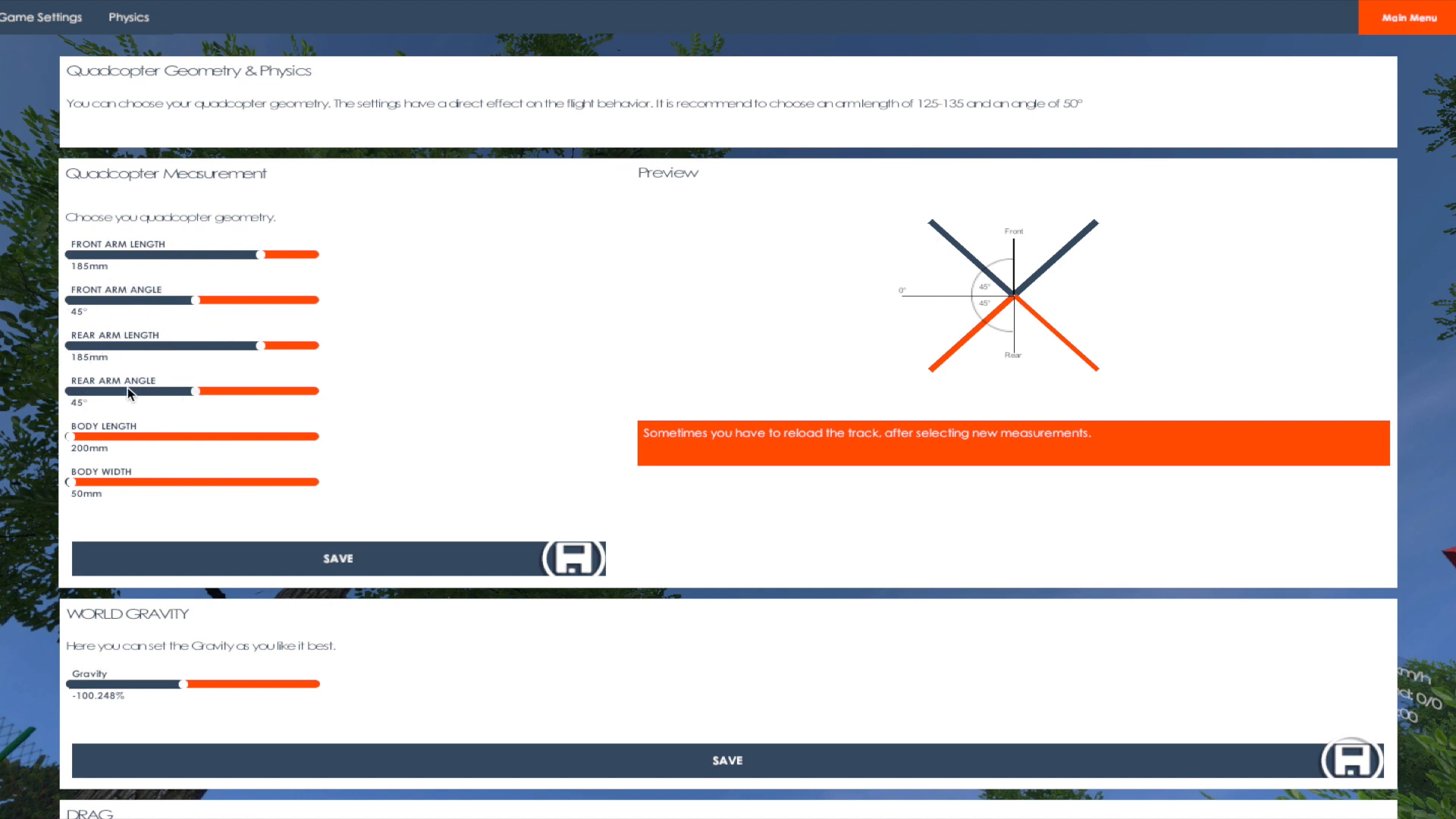
{"action": "mouse_move", "coordinate": [100, 481]}
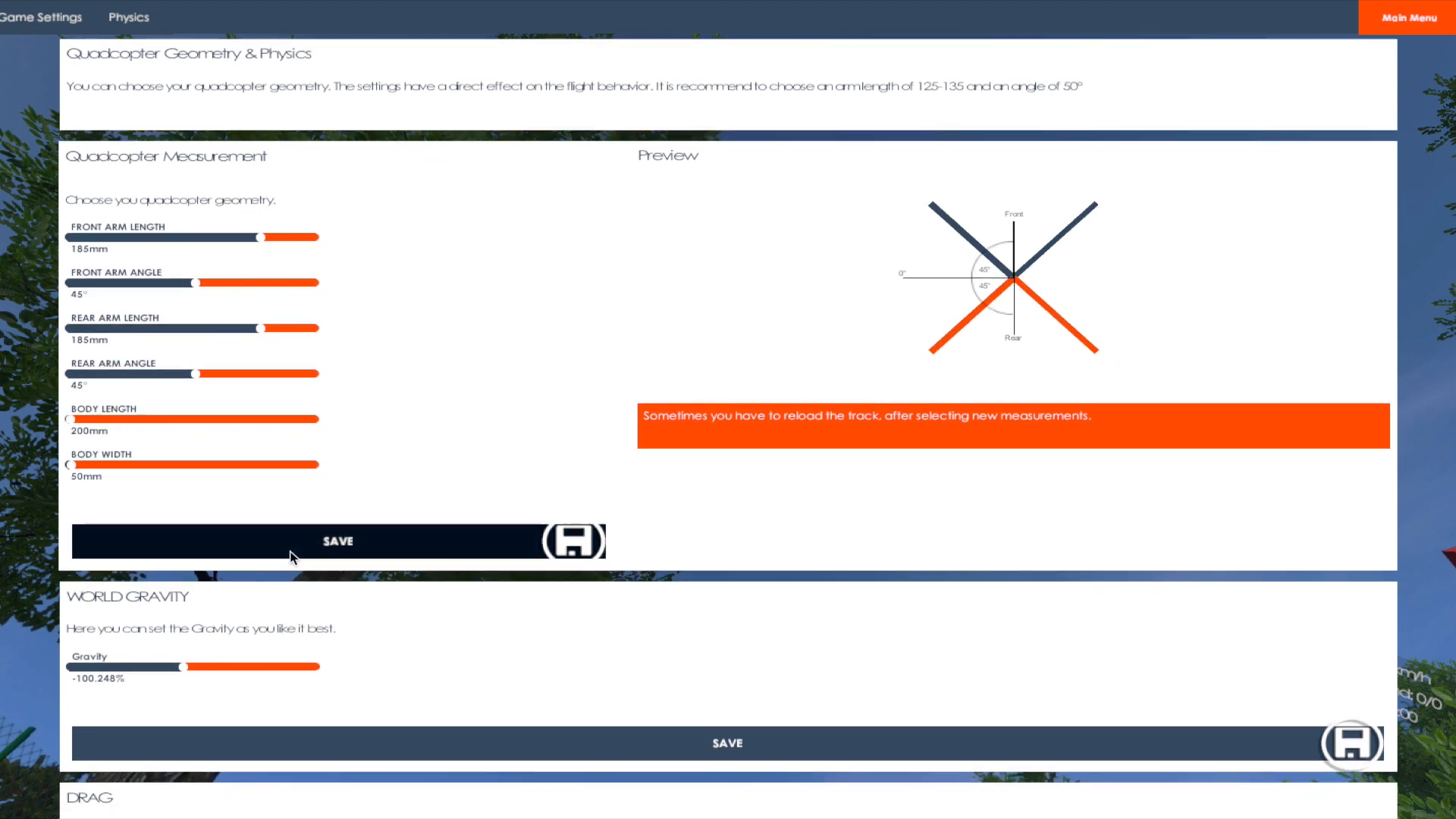
Review the Gravity and Drag physics sliders, then switch to the game settings page.
{"action": "scroll", "scroll_direction": "down", "scroll_amount": 3}
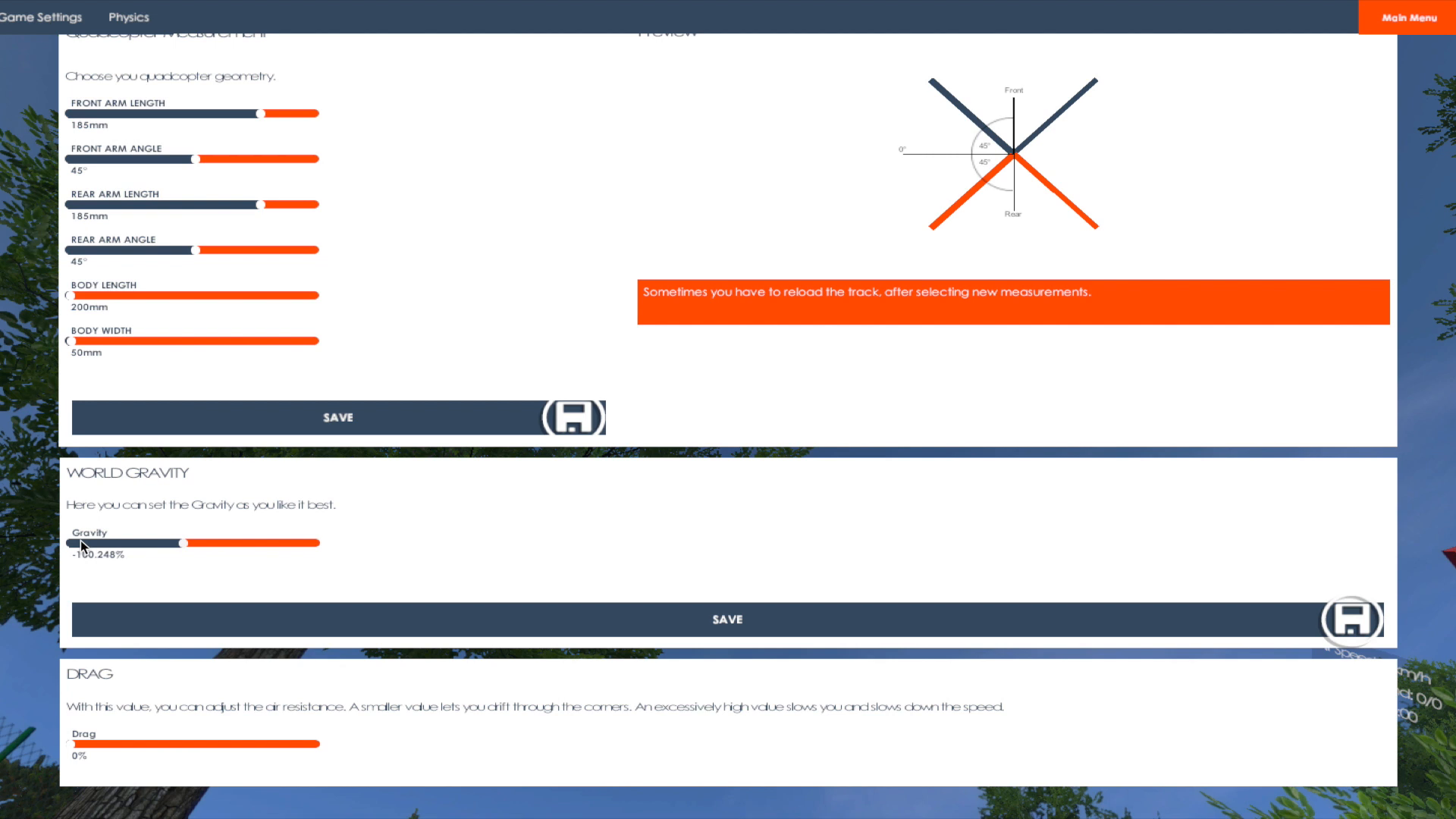
{"action": "mouse_move", "coordinate": [127, 555]}
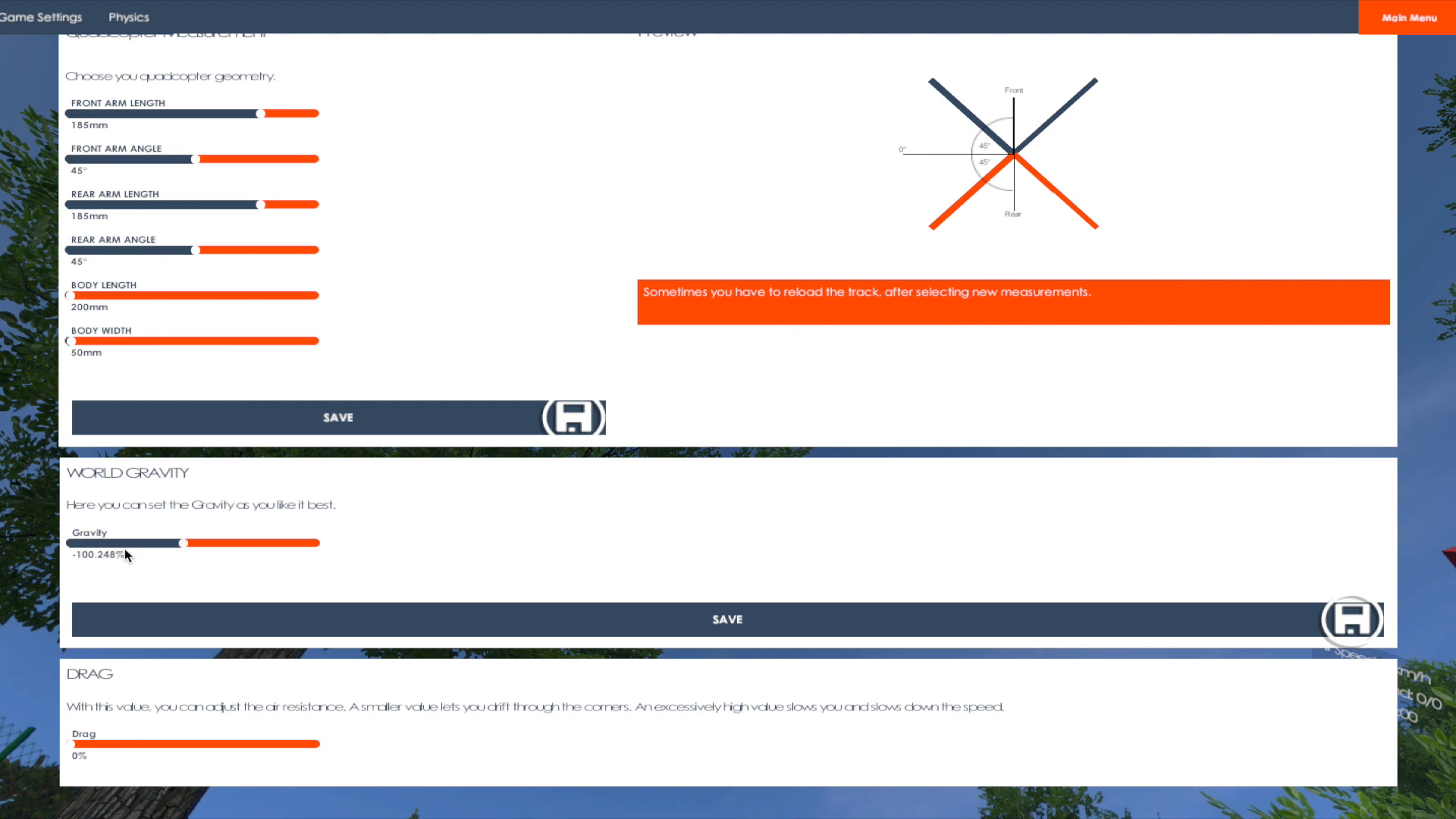
{"action": "mouse_move", "coordinate": [82, 771]}
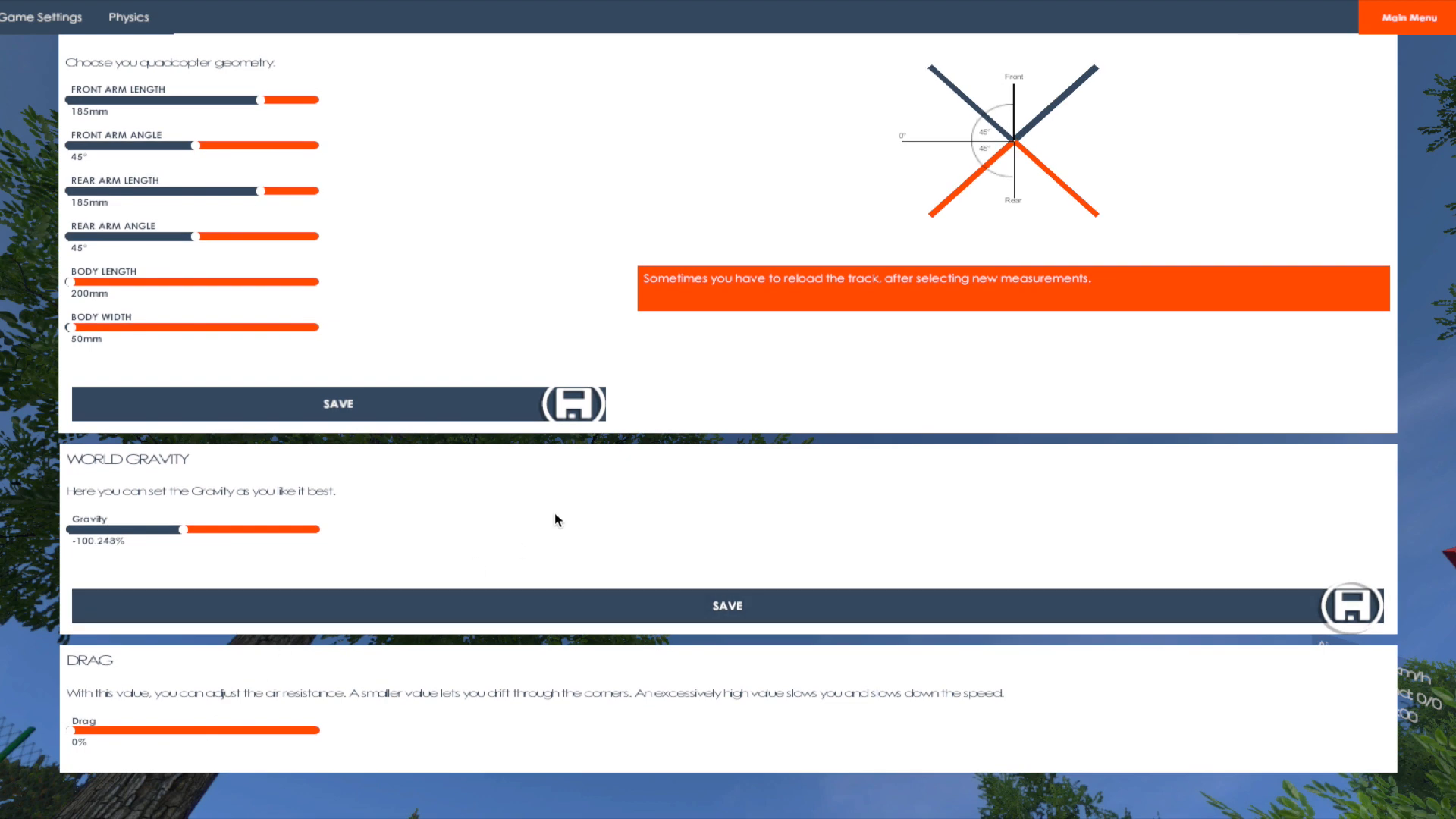
{"action": "scroll", "scroll_direction": "up", "scroll_amount": 3}
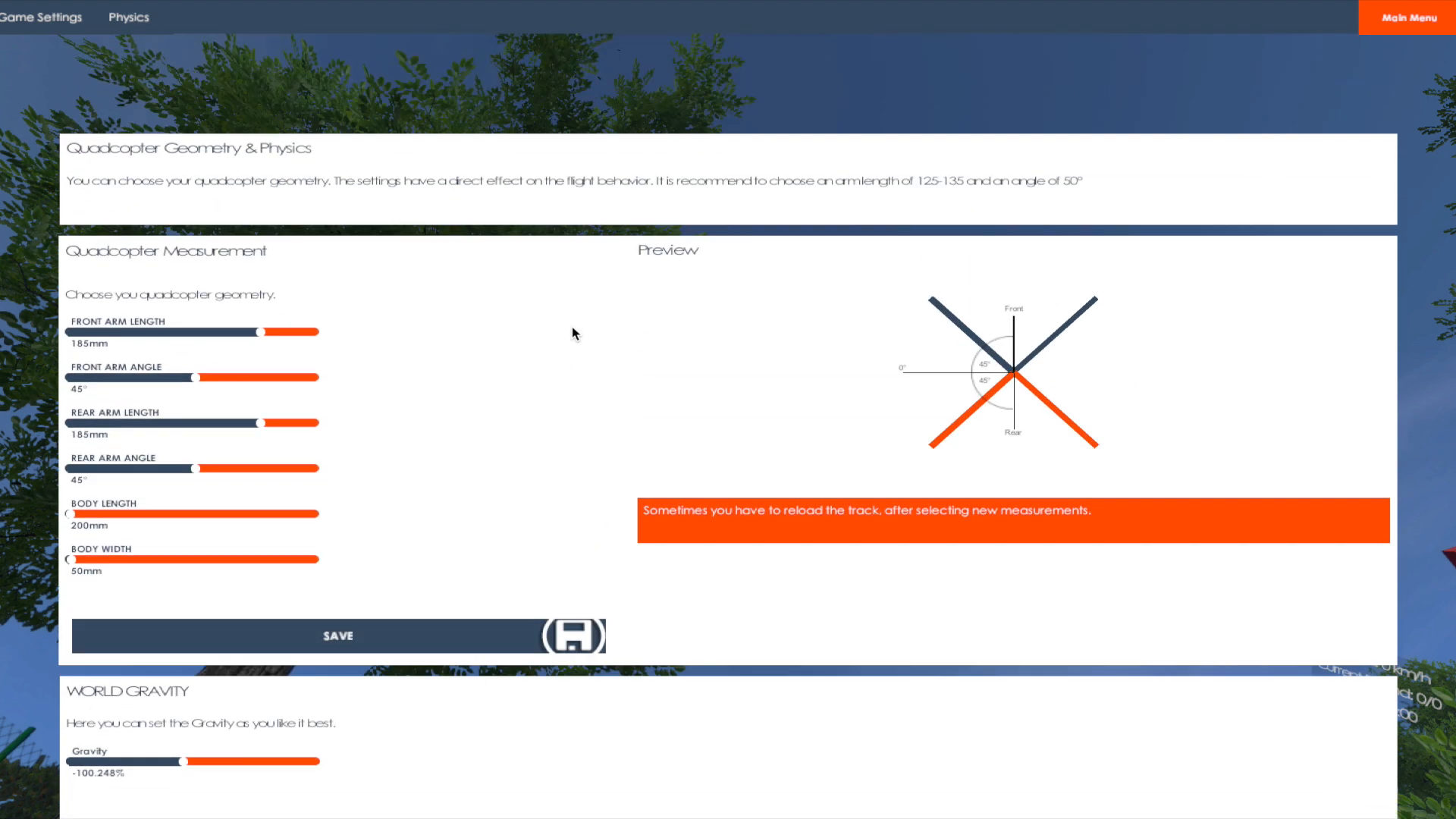
{"action": "left_click", "coordinate": [39, 16]}
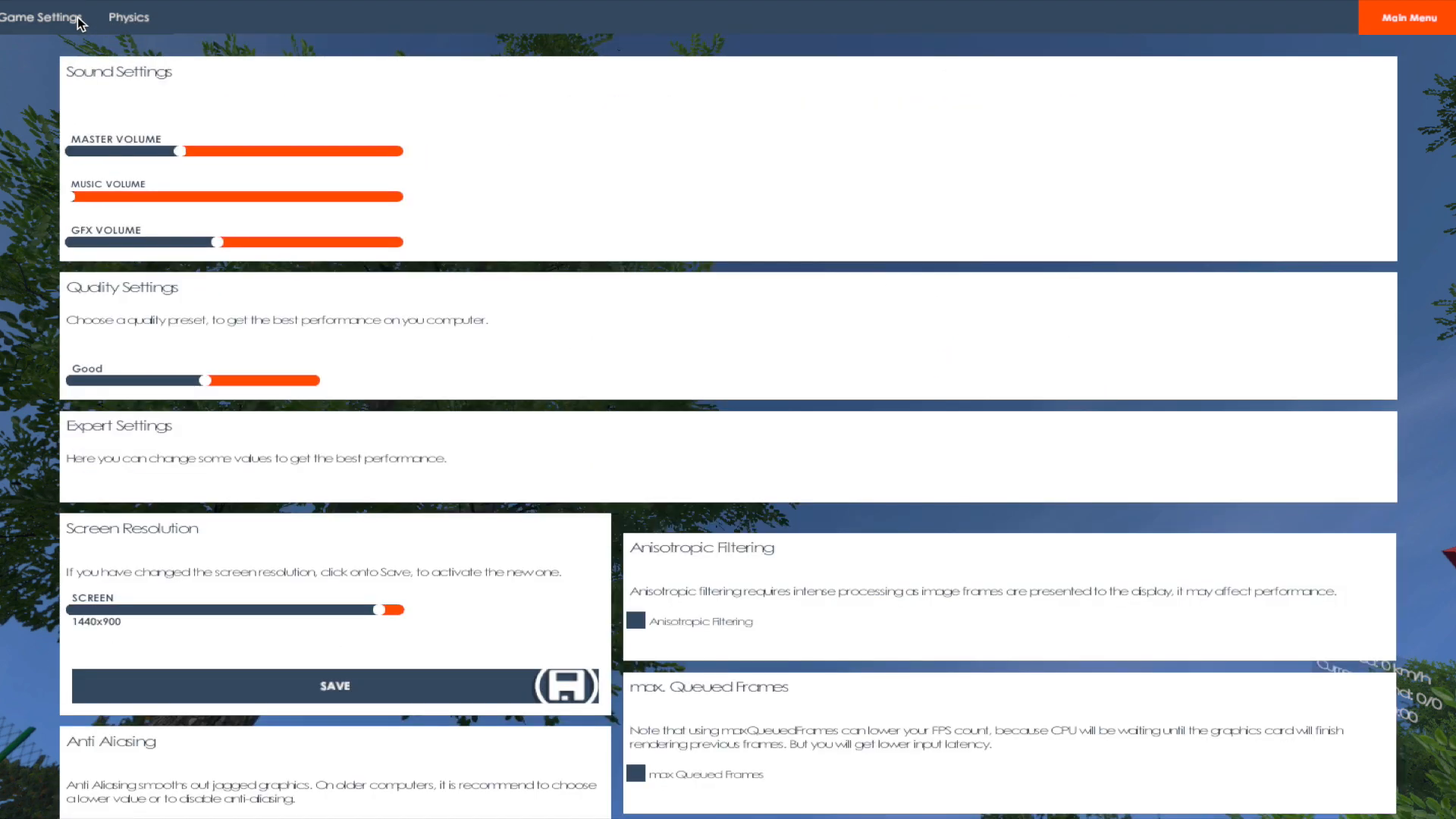
{"action": "mouse_move", "coordinate": [490, 242]}
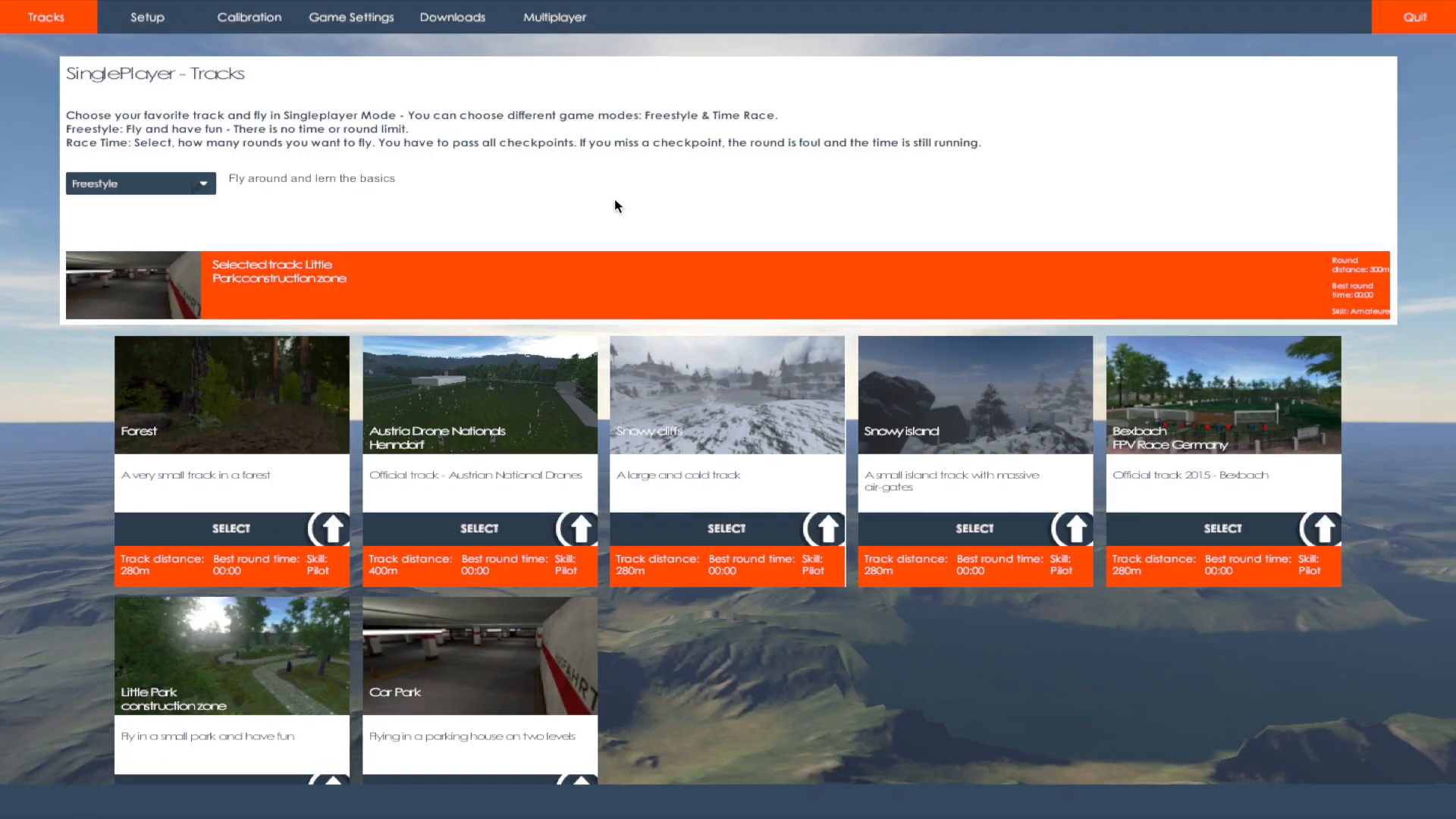
Scroll the single-player track list with Little Park still selected.
{"action": "scroll", "scroll_direction": "down", "scroll_amount": 3}
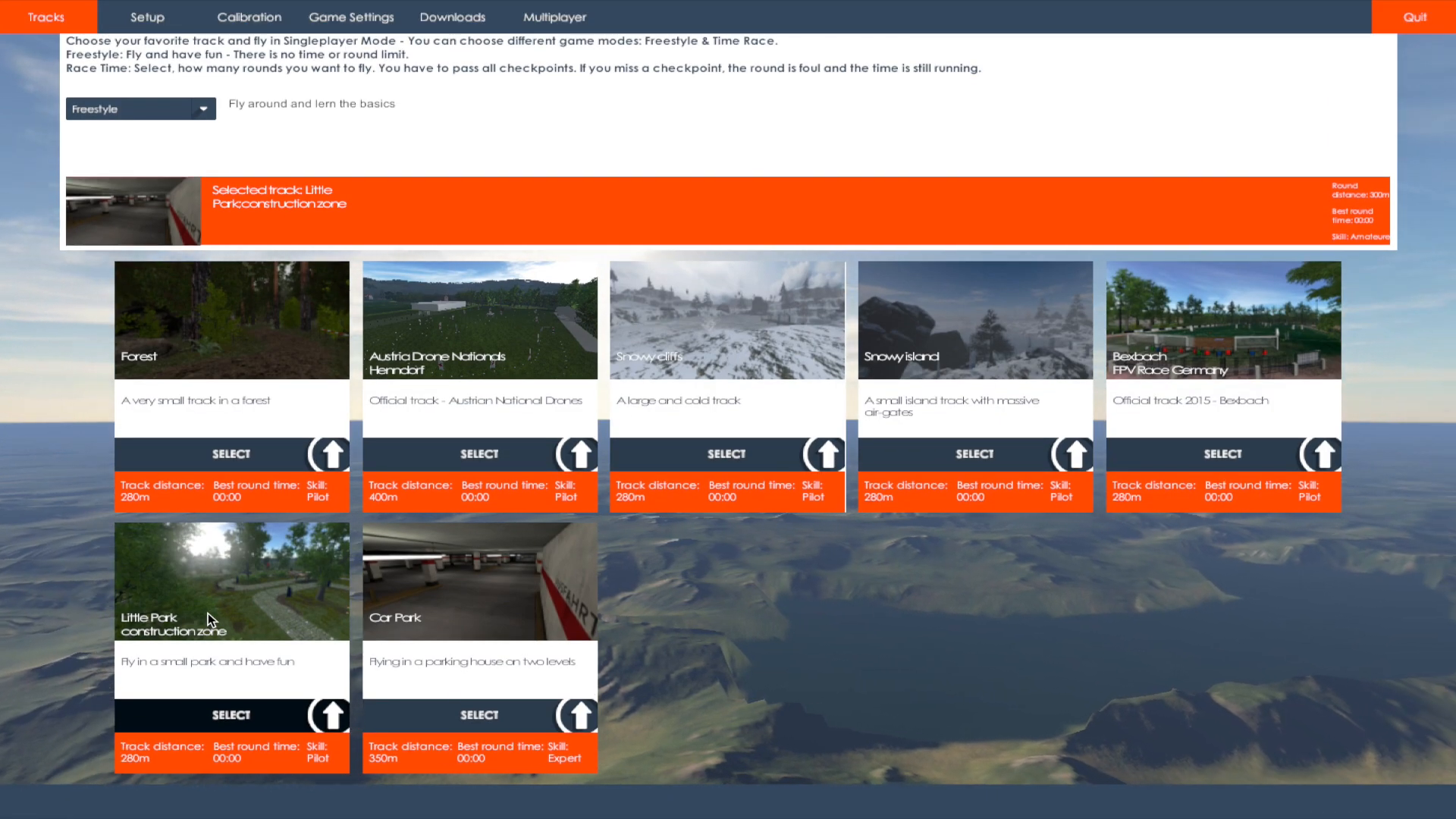